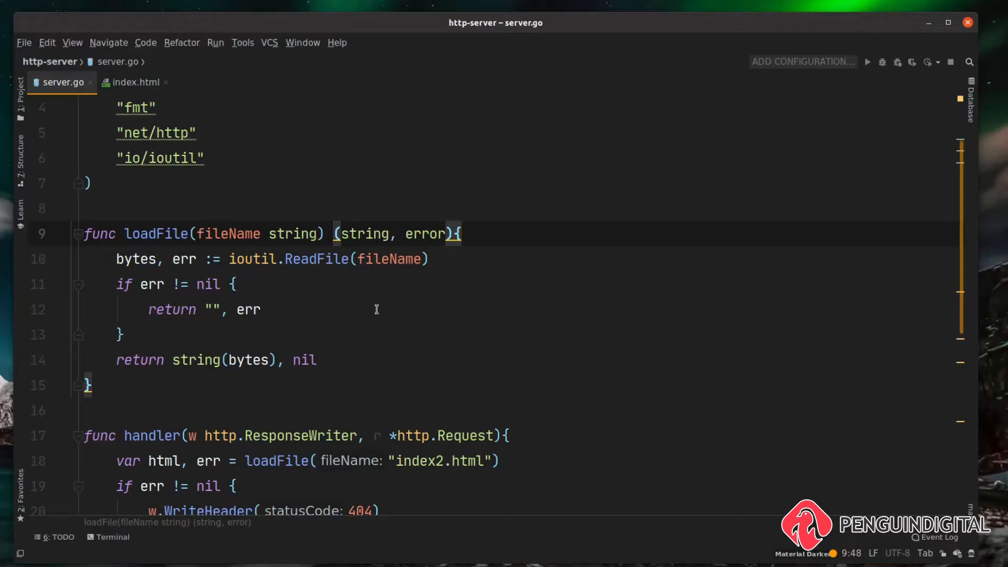
- Add fmt.Printf("%v", r.URL) at the top of the handler to log the request URL
scroll("down", 3)
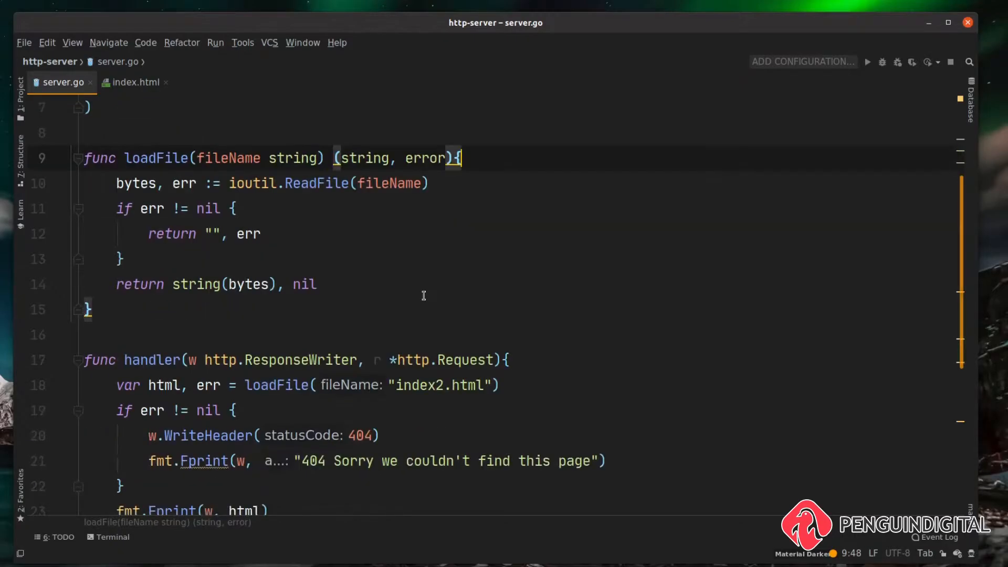
scroll("down", 3)
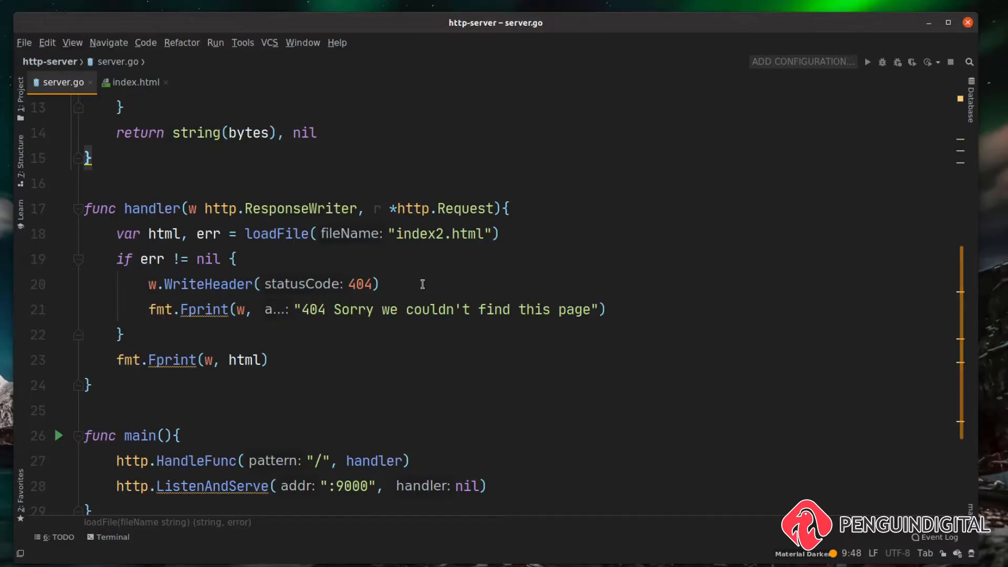
key("Return")
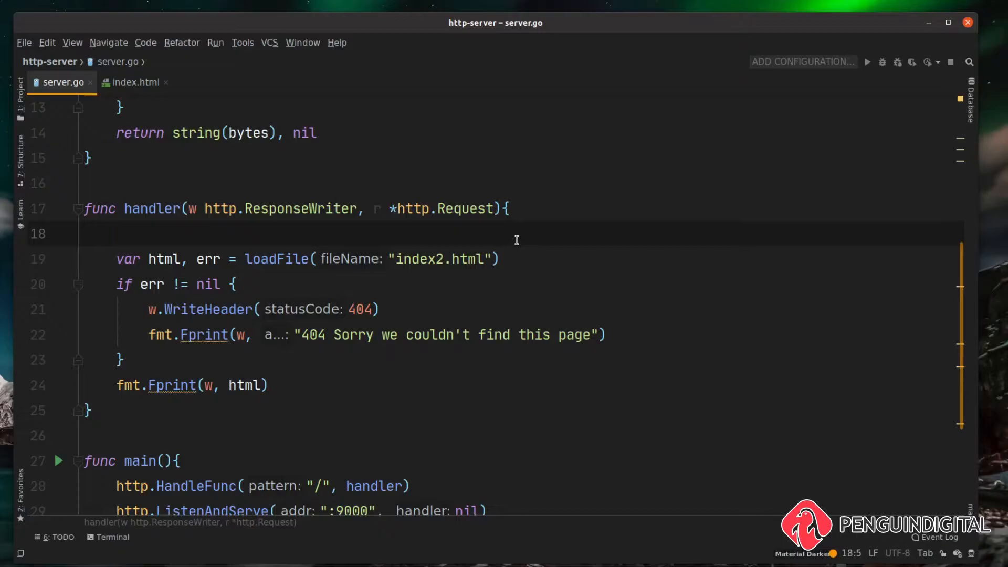
type("fmt.Printf(\"%v\",")
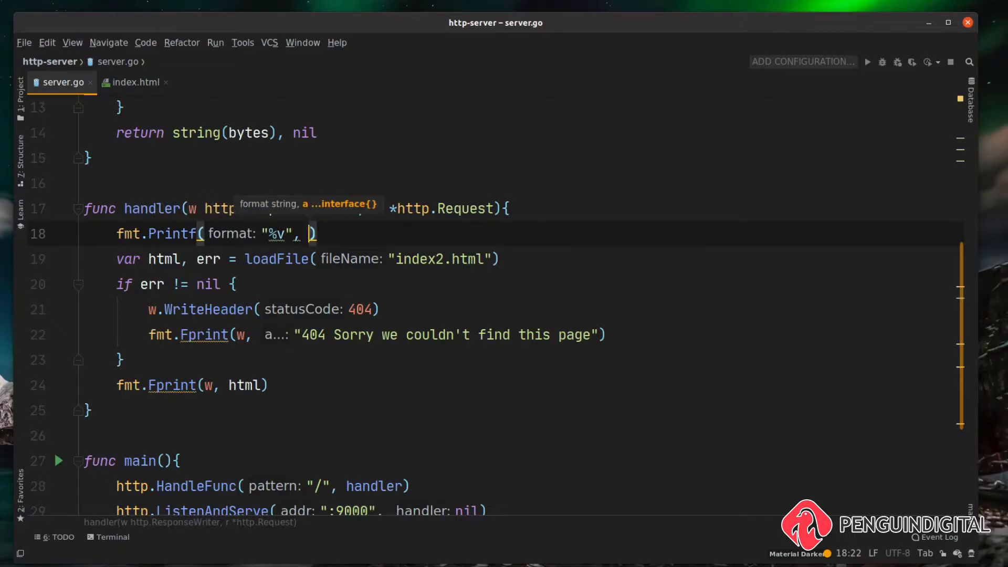
type("r")
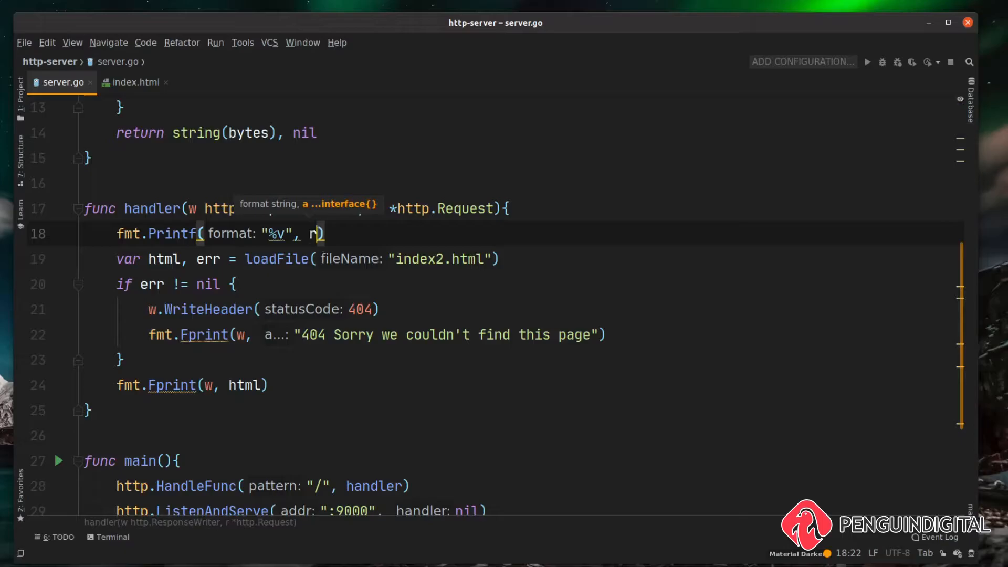
type("URL")
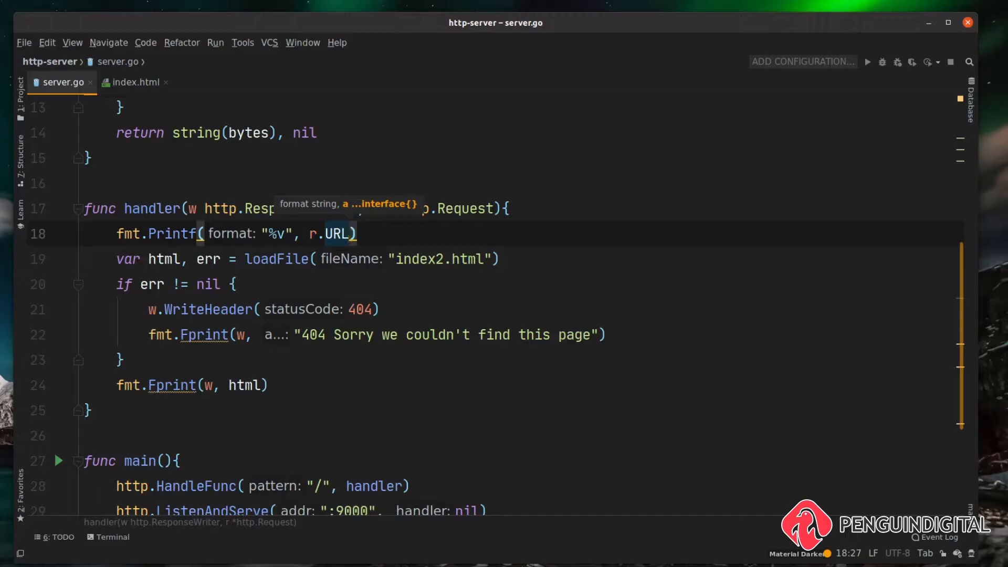
- Correct the loaded file name from index2.html back to index.html
left_click(443, 258)
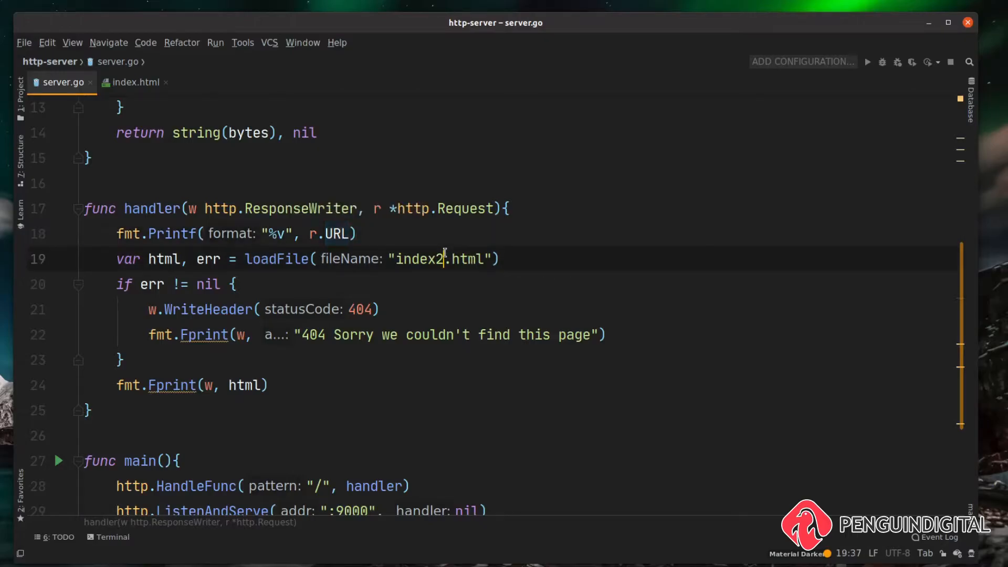
key("Backspace")
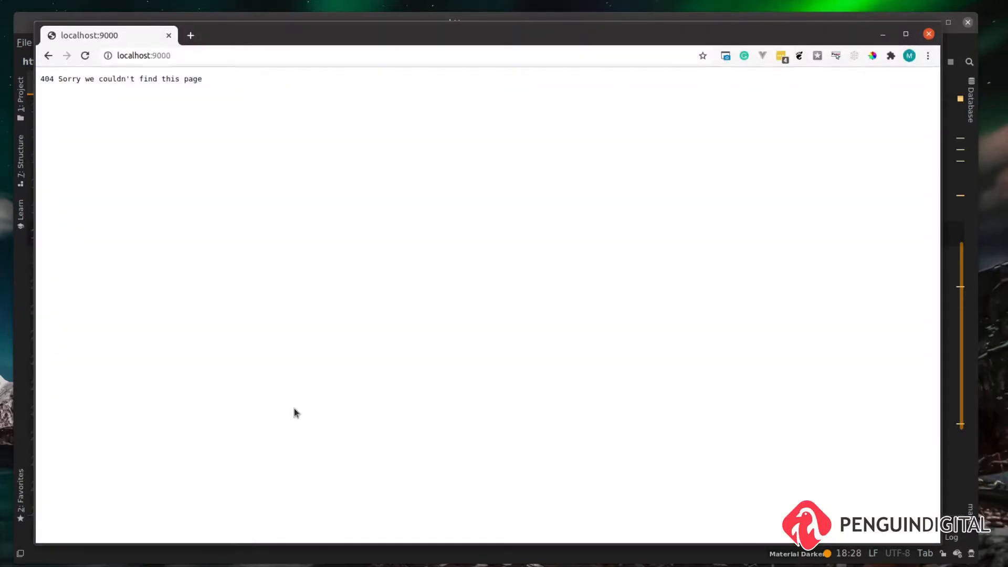
- Reload the page, then request localhost:9000/index.html from the address bar
left_click(84, 56)
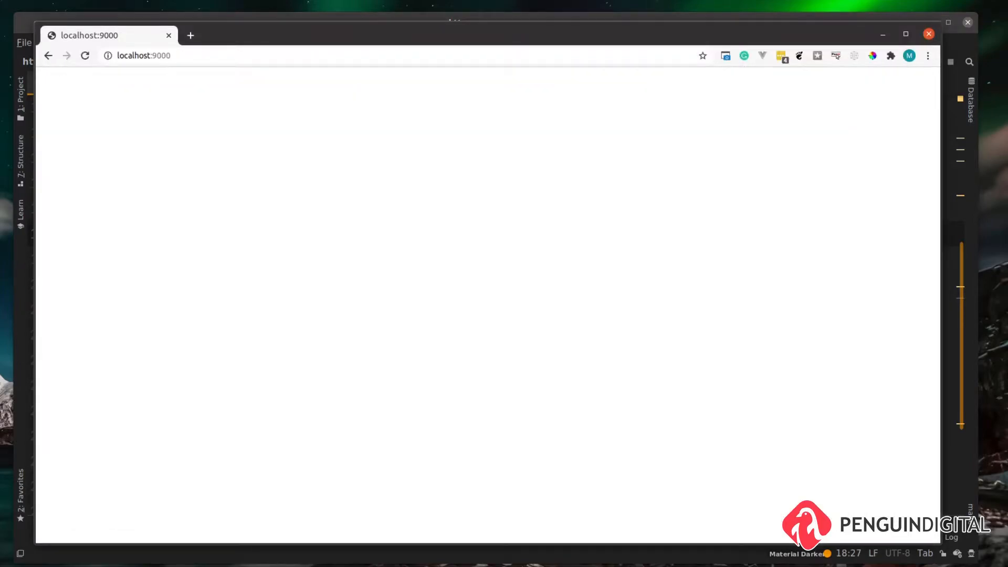
left_click(145, 56)
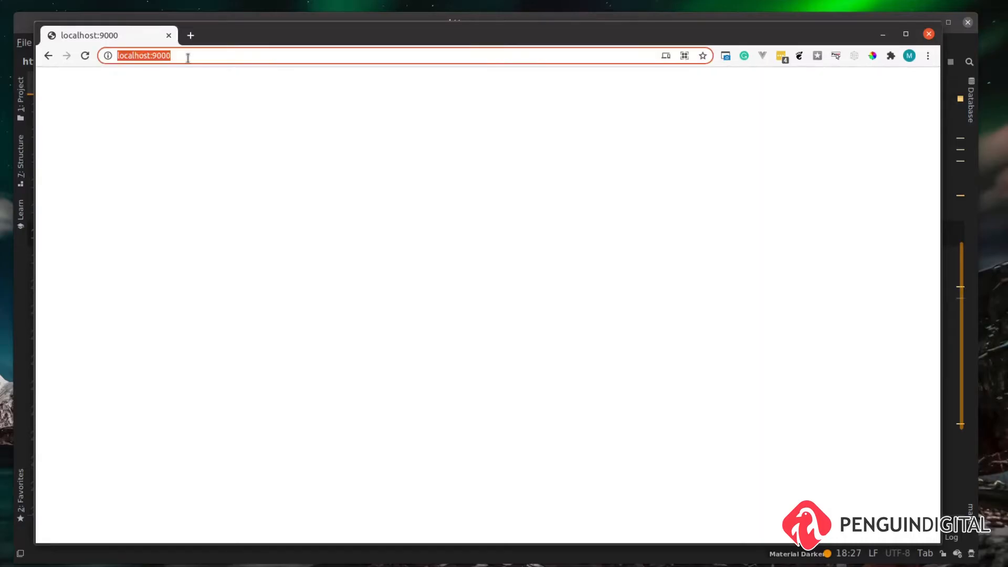
type("/in")
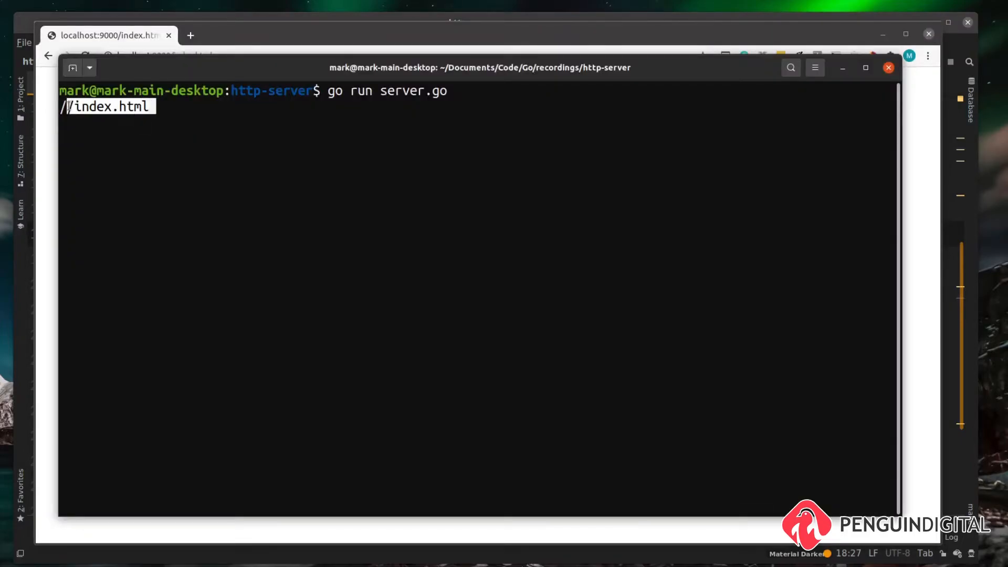
mouse_move(146, 115)
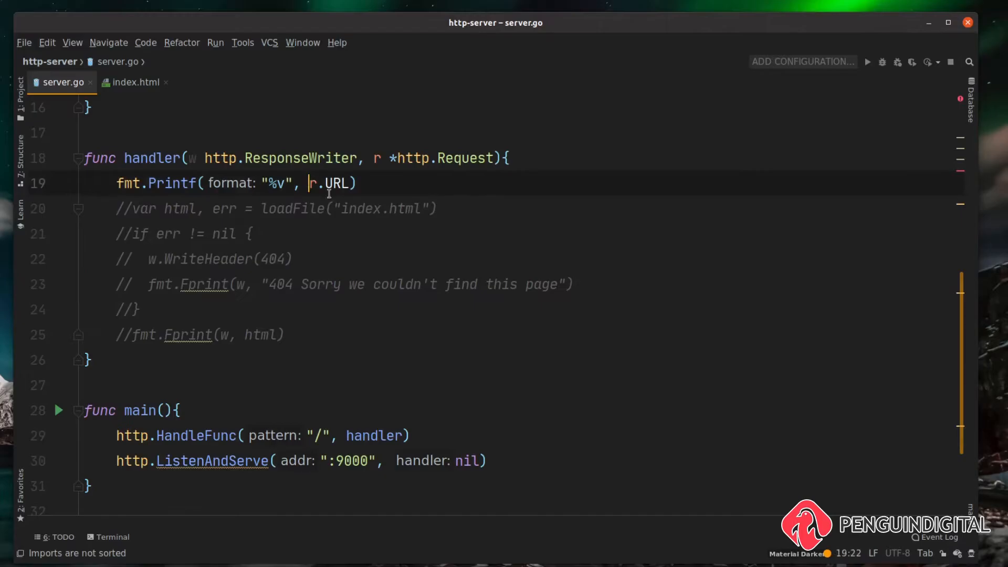
- Change the Printf argument to path.Base(r.URL.Path) so only the last path element is logged
type("path.Base(")
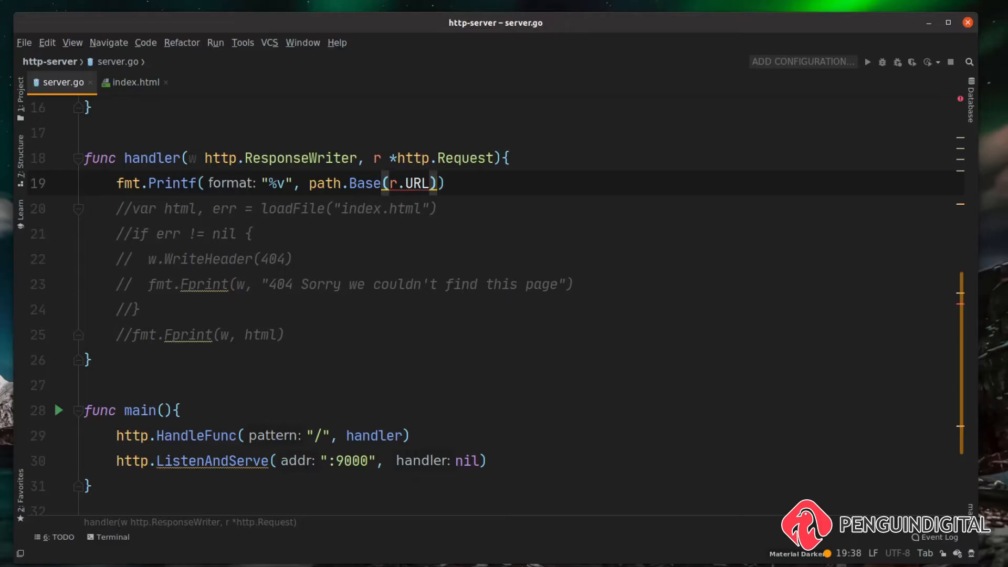
type(".Path")
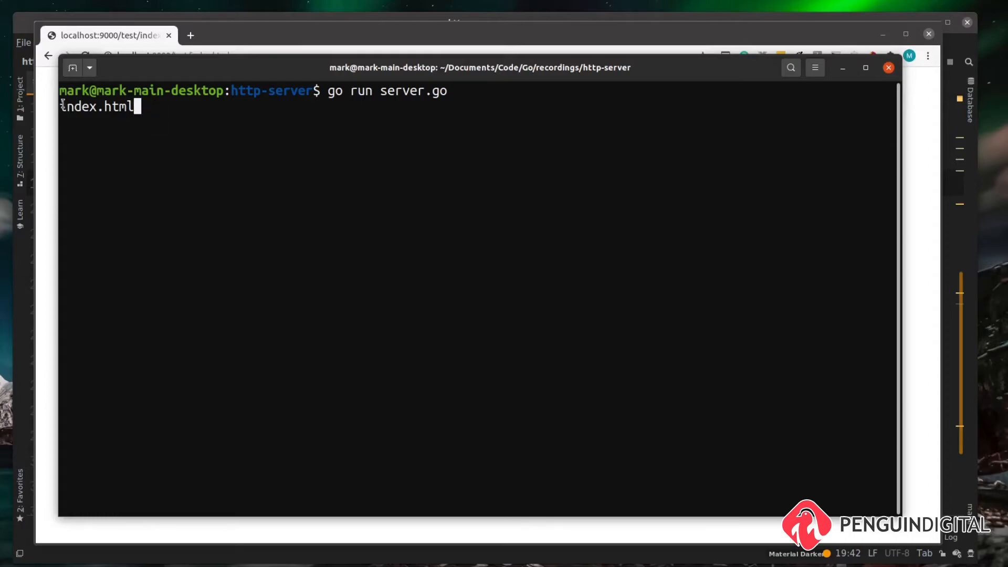
- Rerun the server and request localhost:9000/test/index.html to check the logged path base
double_click(96, 106)
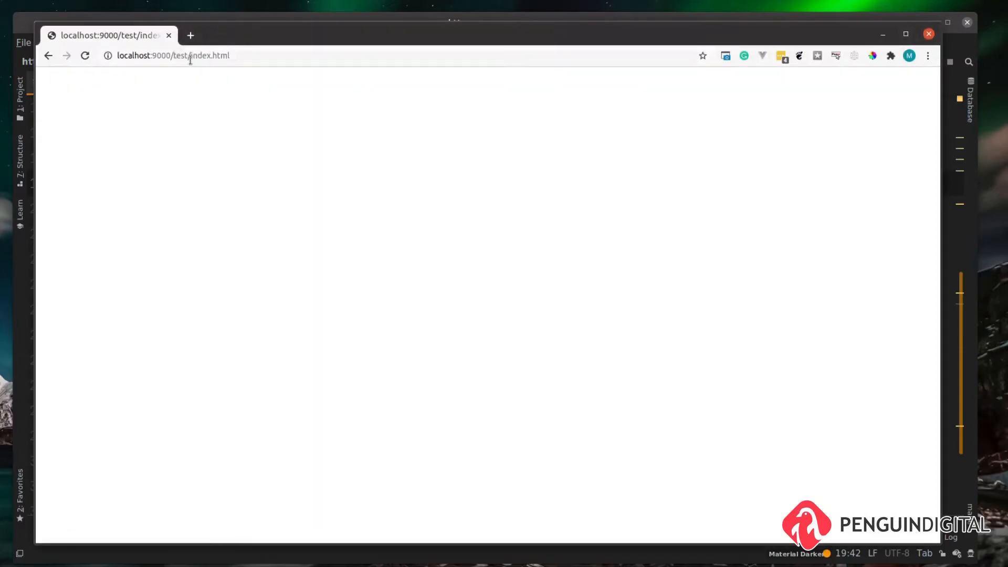
left_click(174, 56)
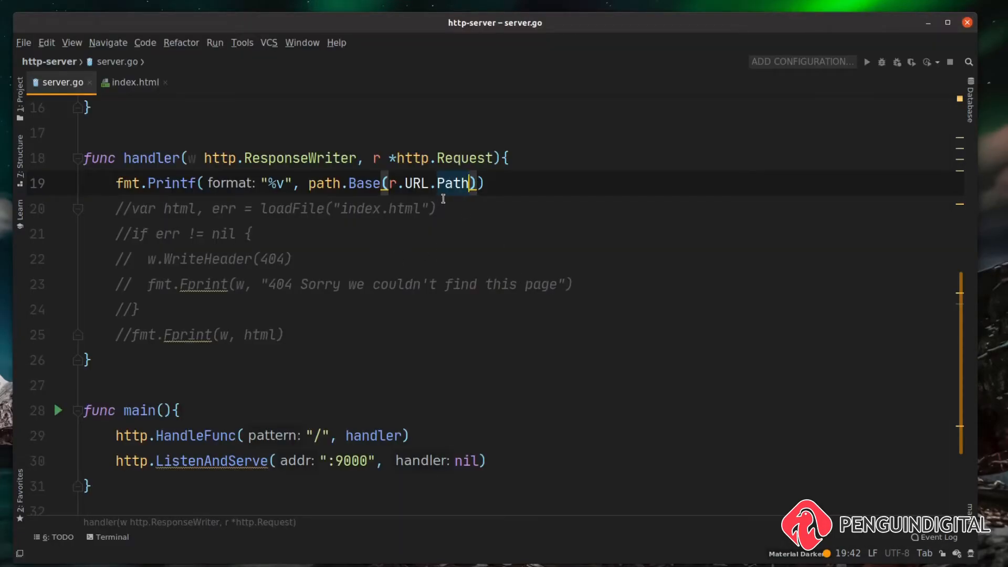
mouse_move(457, 182)
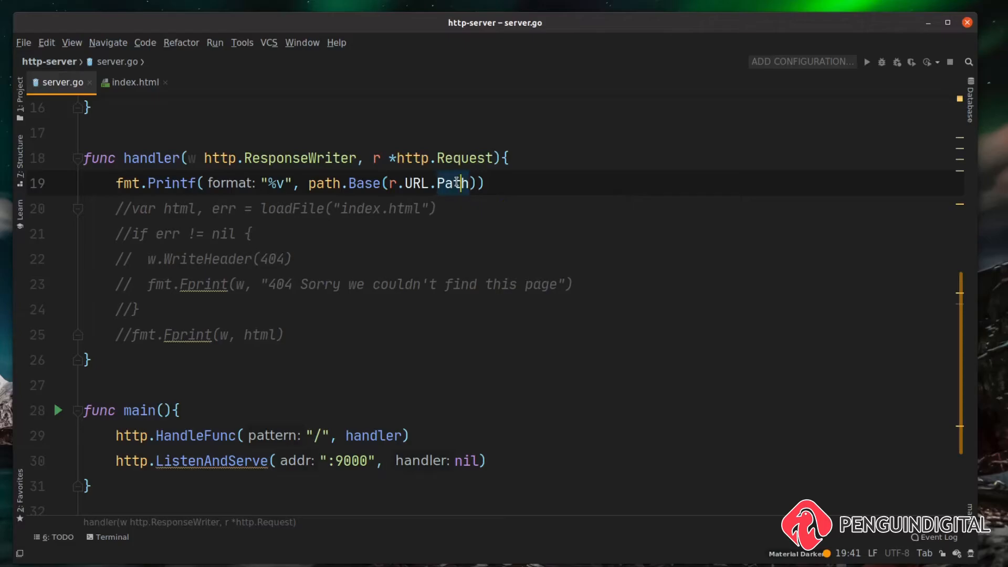
type("Escaped")
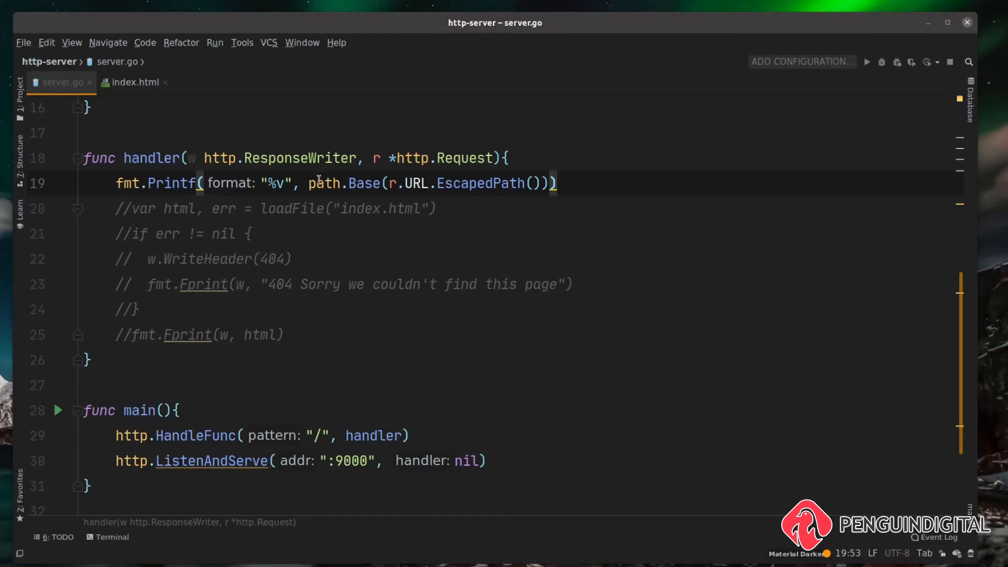
left_click(387, 208)
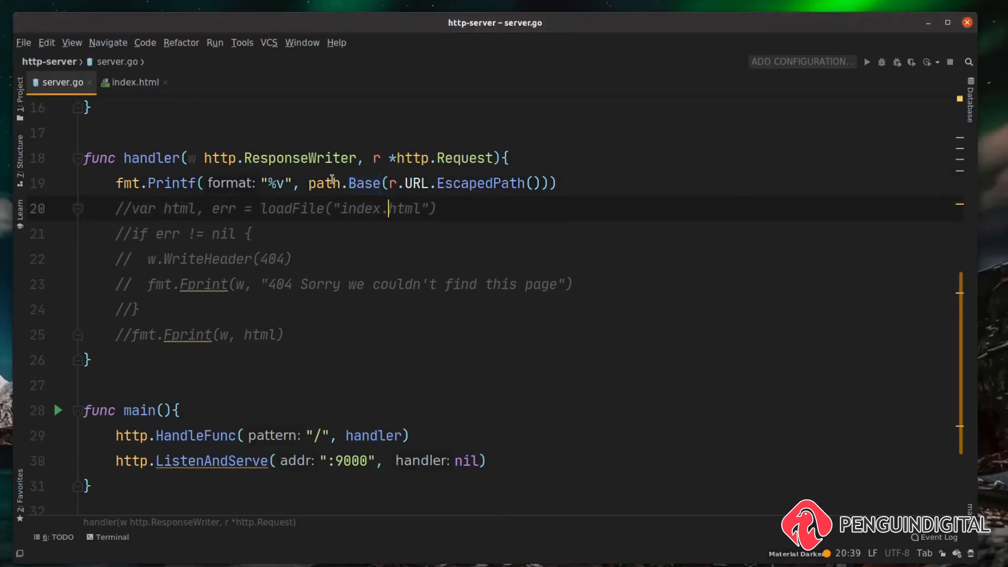
left_click(542, 233)
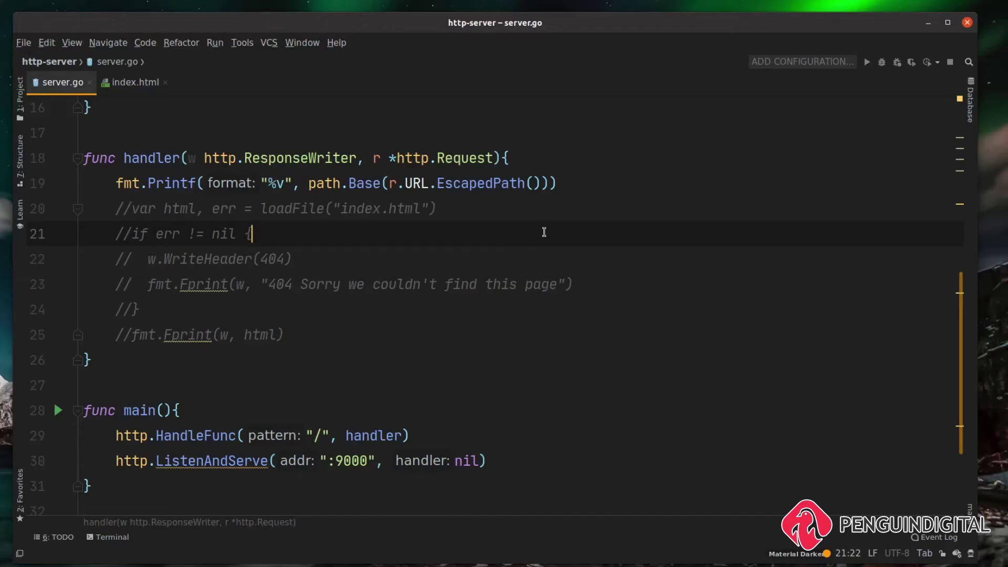
type("../../..")
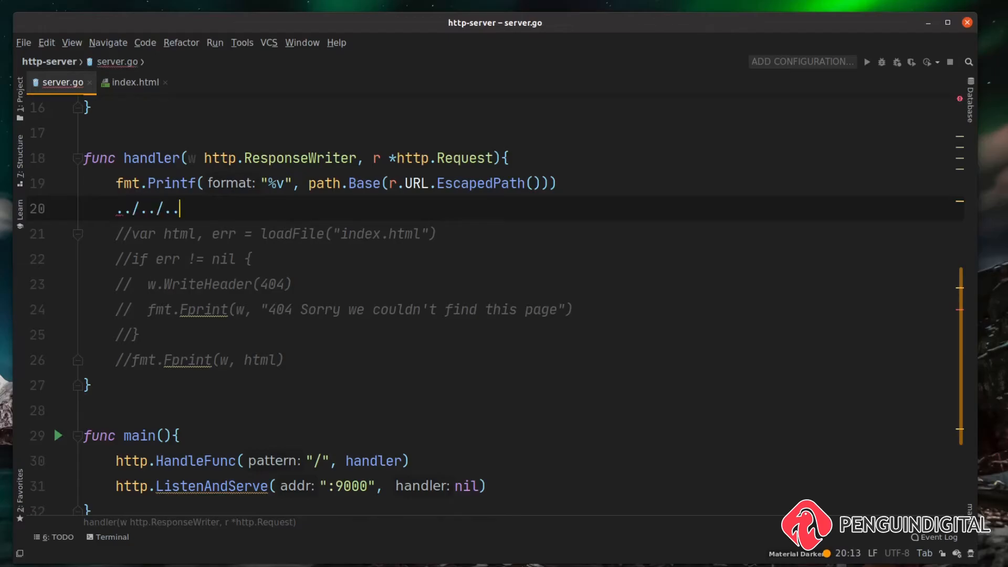
type("/home/mark")
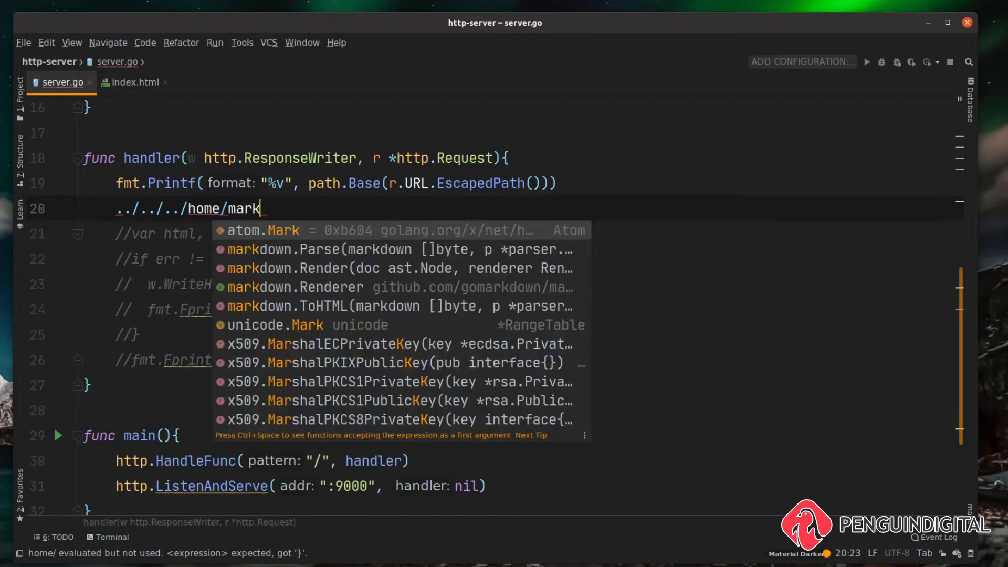
type("/D")
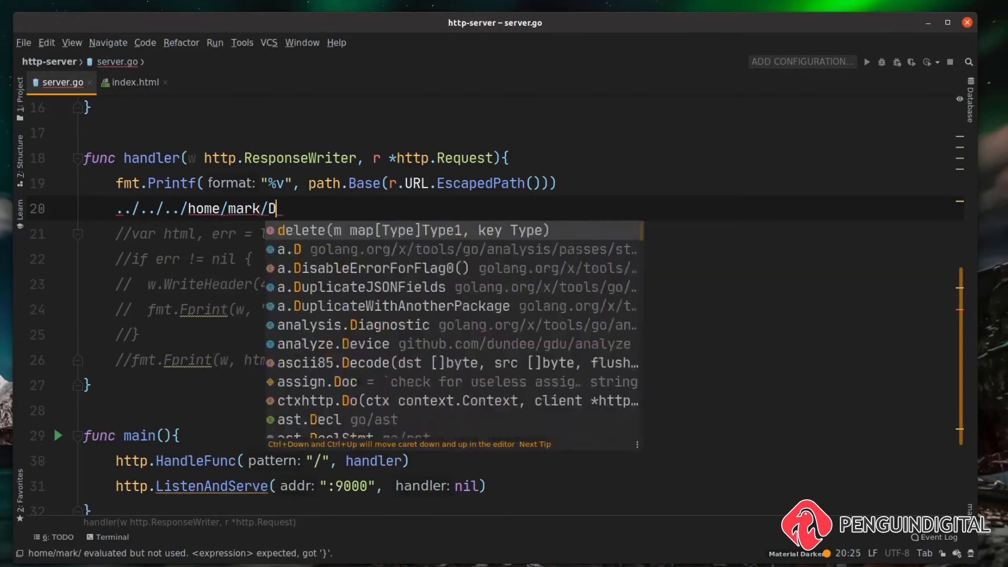
type("ocuments")
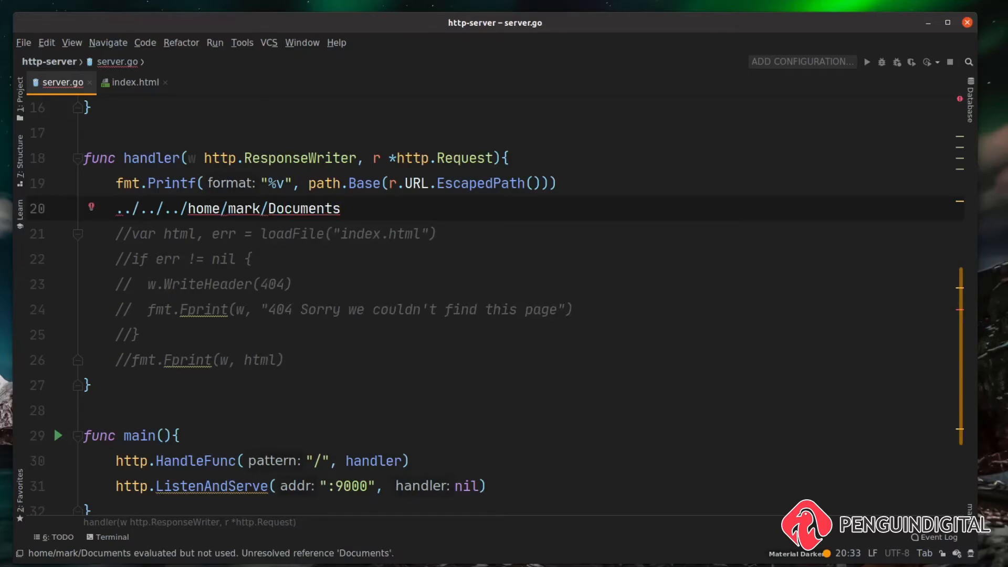
left_click(118, 208)
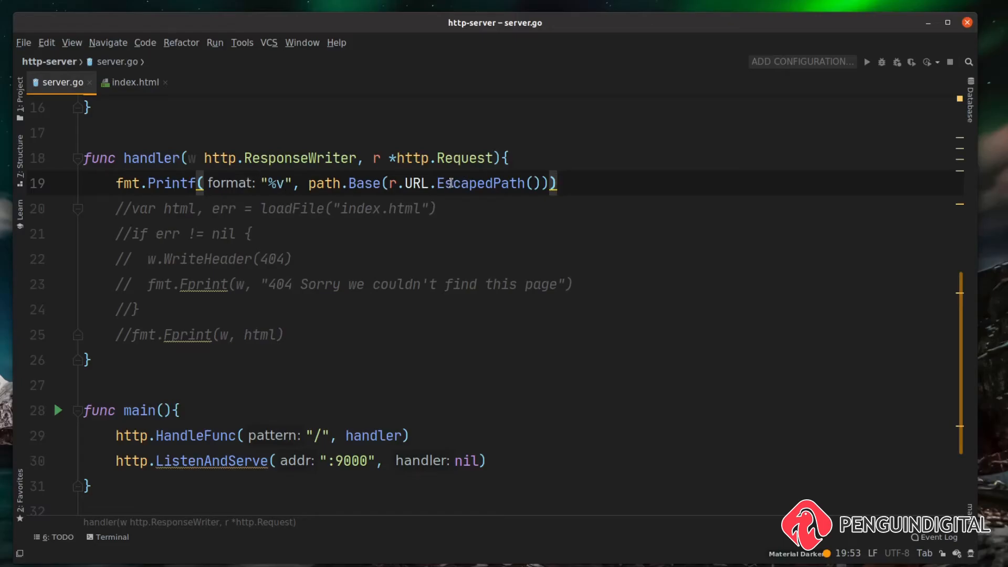
mouse_move(276, 208)
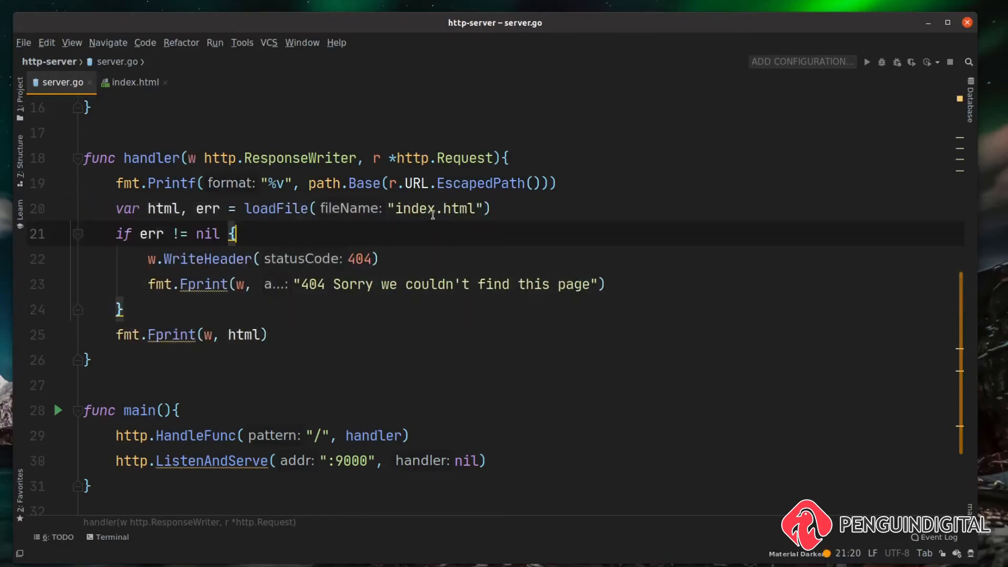
- Replace the "index.html" loadFile argument with path.Base(r.URL.EscapedPath())
left_click(411, 183)
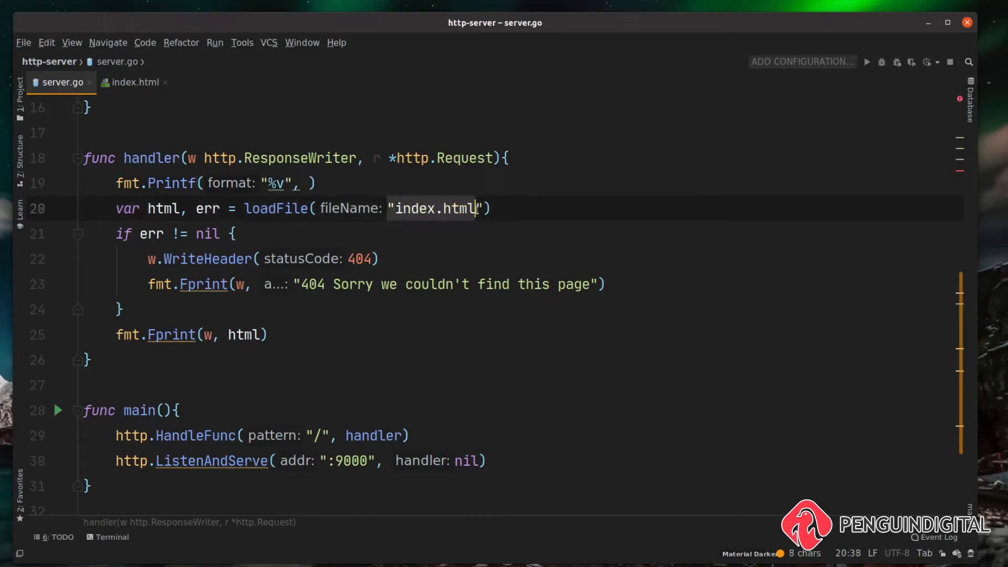
type("path.Base(r.URL.EscapedPath())")
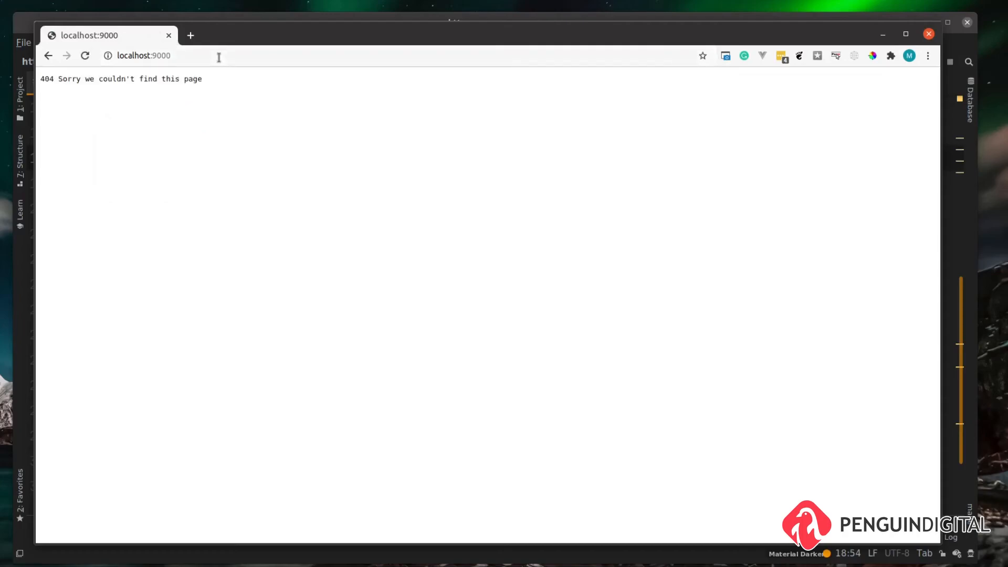
mouse_move(188, 100)
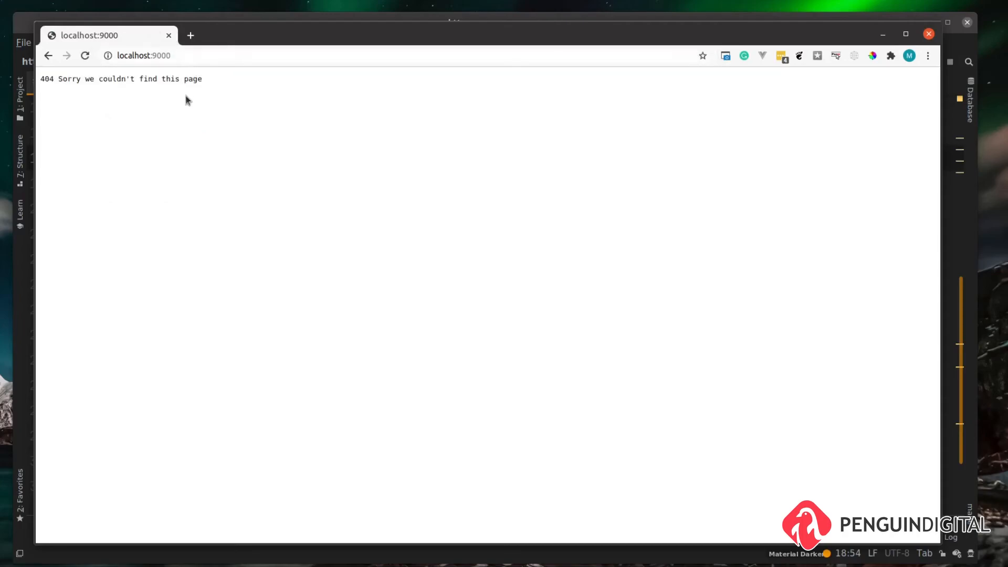
mouse_move(179, 71)
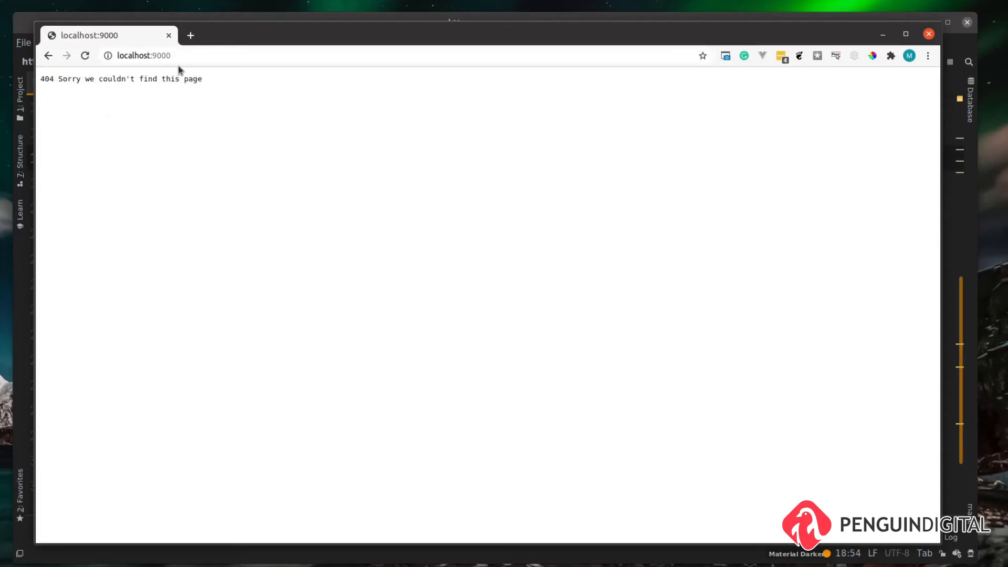
- Load localhost:9000/index.html so the page shows the Hello Mark heading
left_click(148, 56)
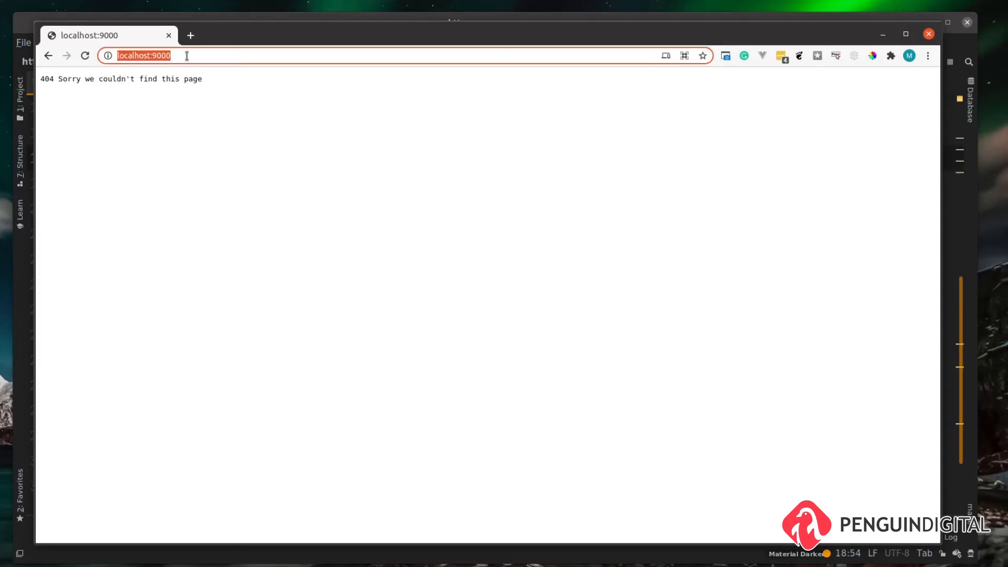
type("/index")
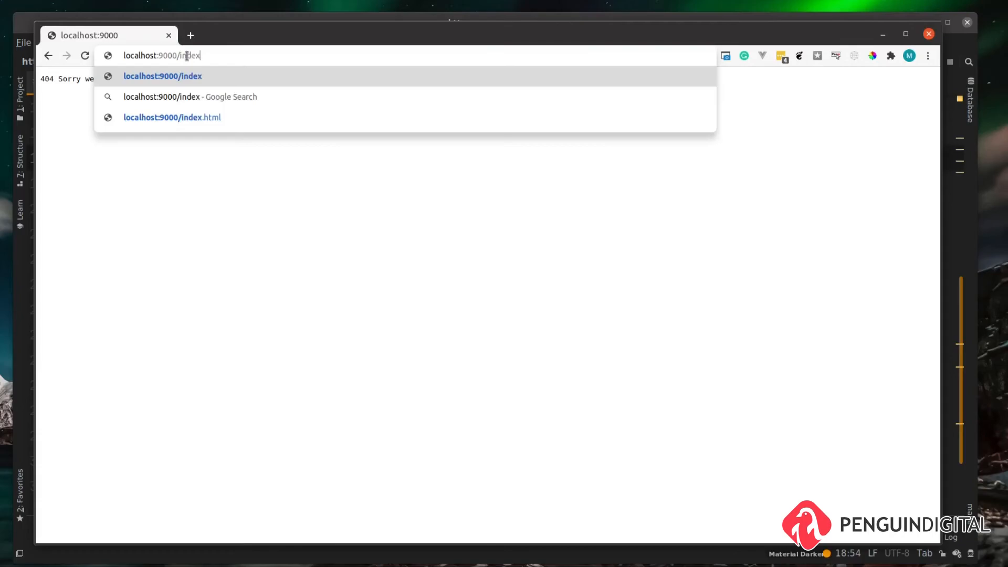
left_click(171, 117)
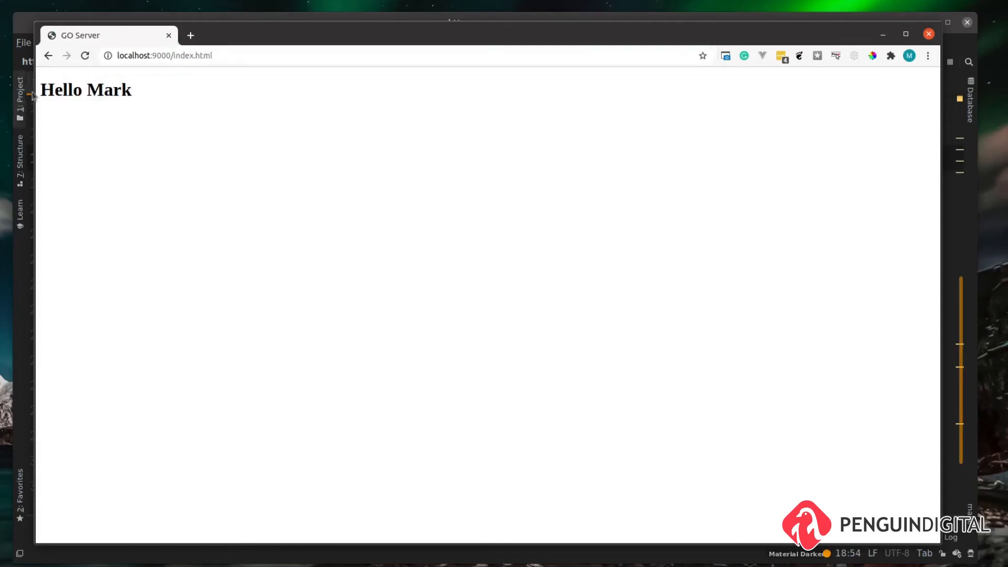
mouse_move(269, 81)
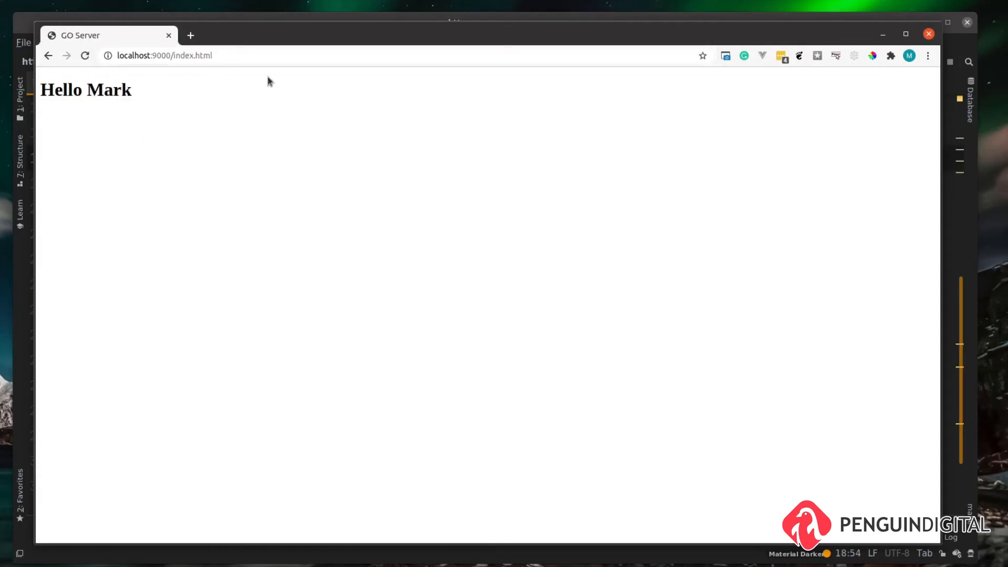